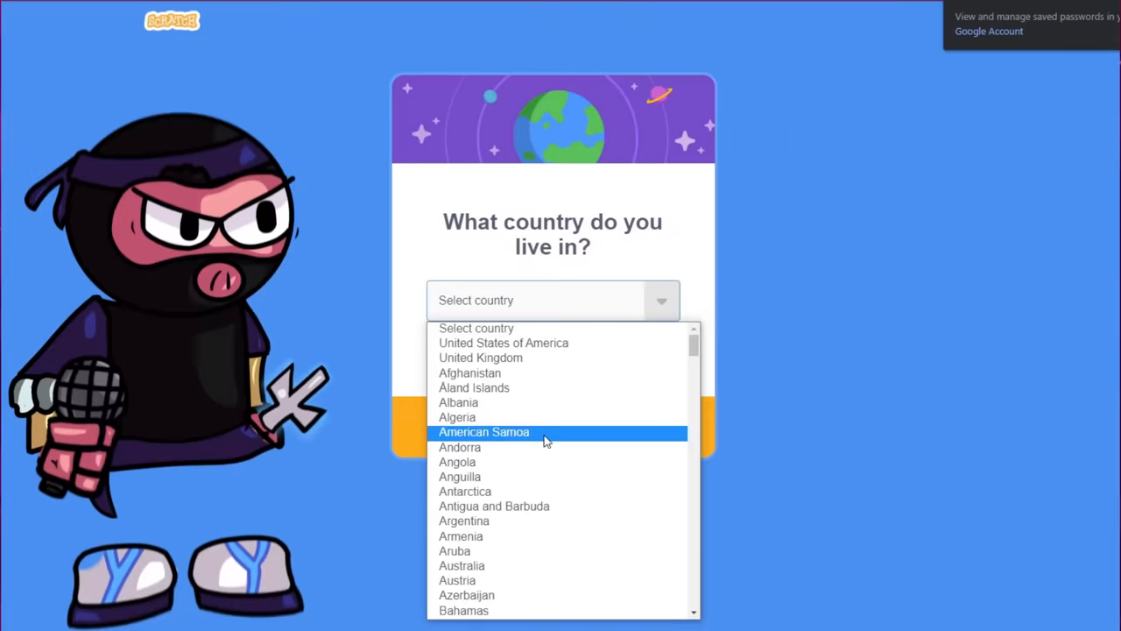
Answer the country and gender sign-up questions and view the empty ManxNinjaPig profile.
left_click(483, 431)
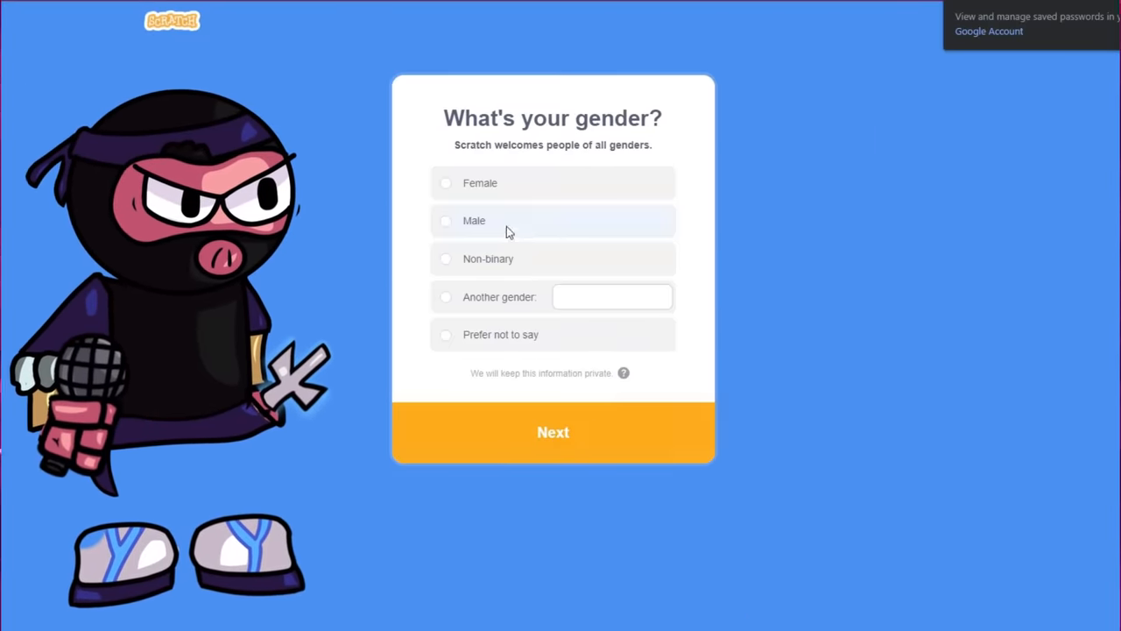
left_click(554, 431)
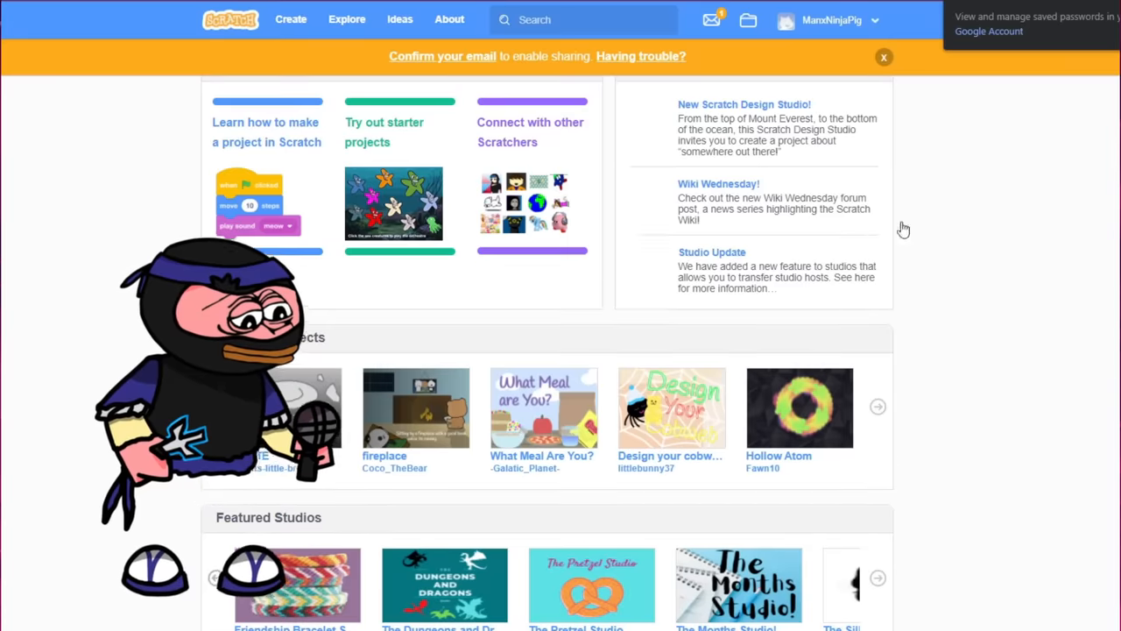
left_click(806, 14)
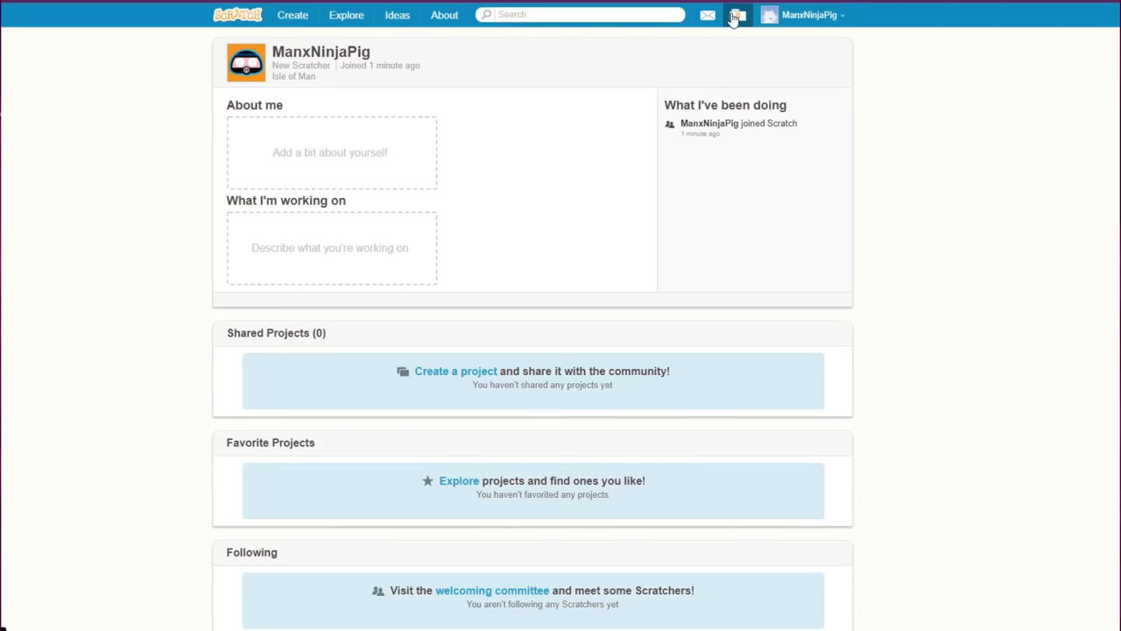